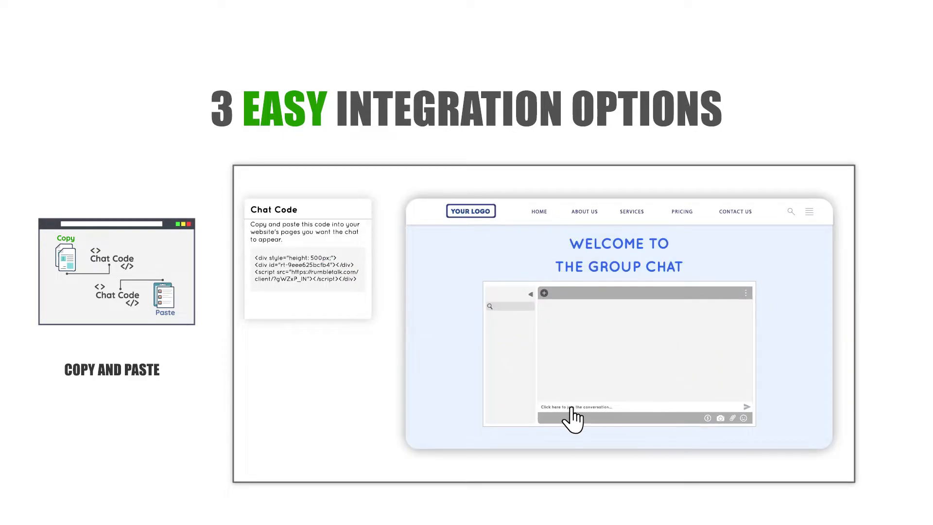
Copy the Chat Code embed snippet to place the group chat on the website.
left_click(574, 408)
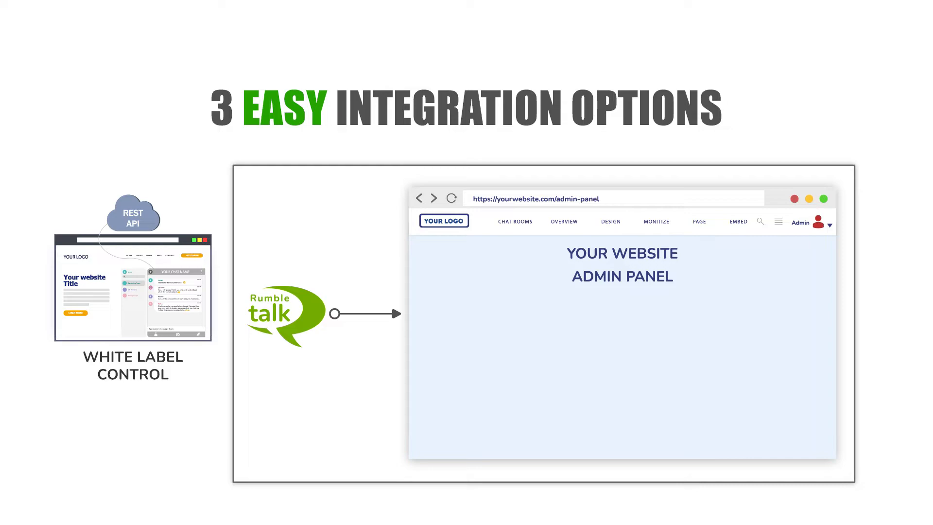
Show the Chat Rooms list, then the admin Overview with users, admins and polls.
left_click(515, 222)
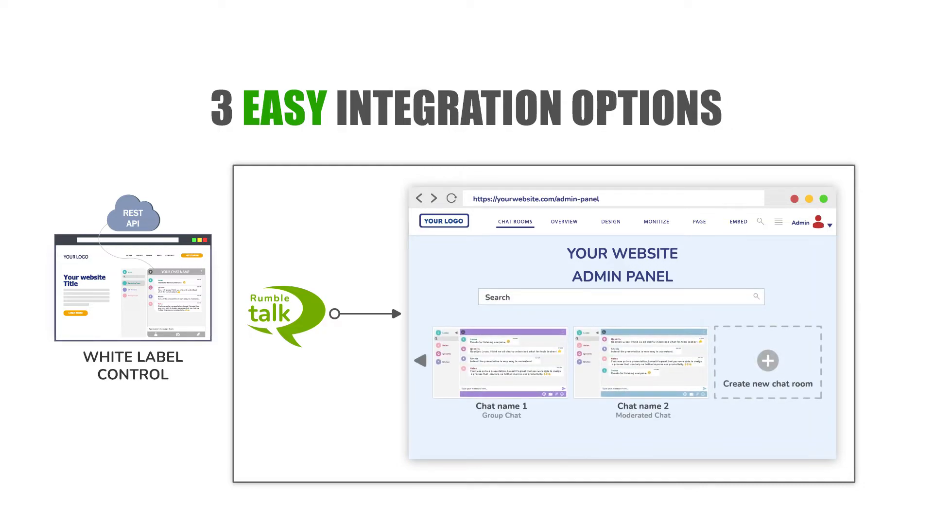
left_click(564, 222)
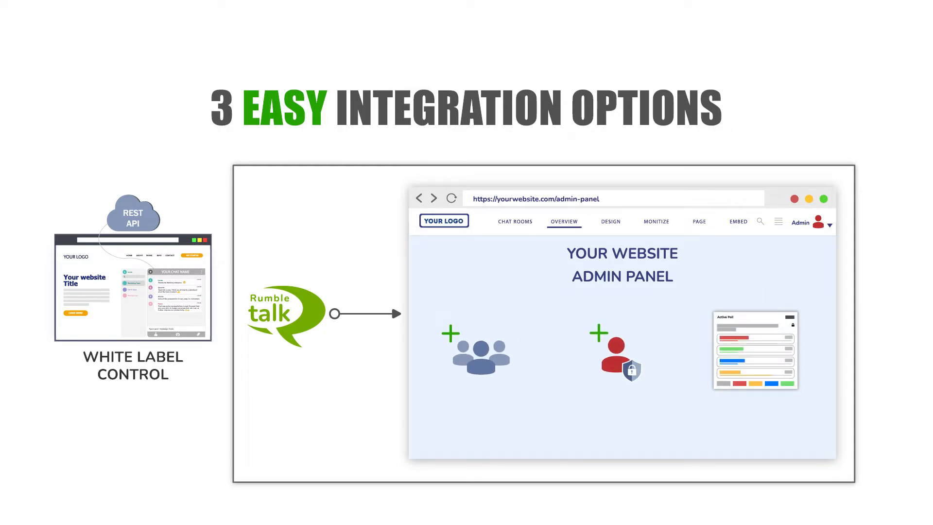